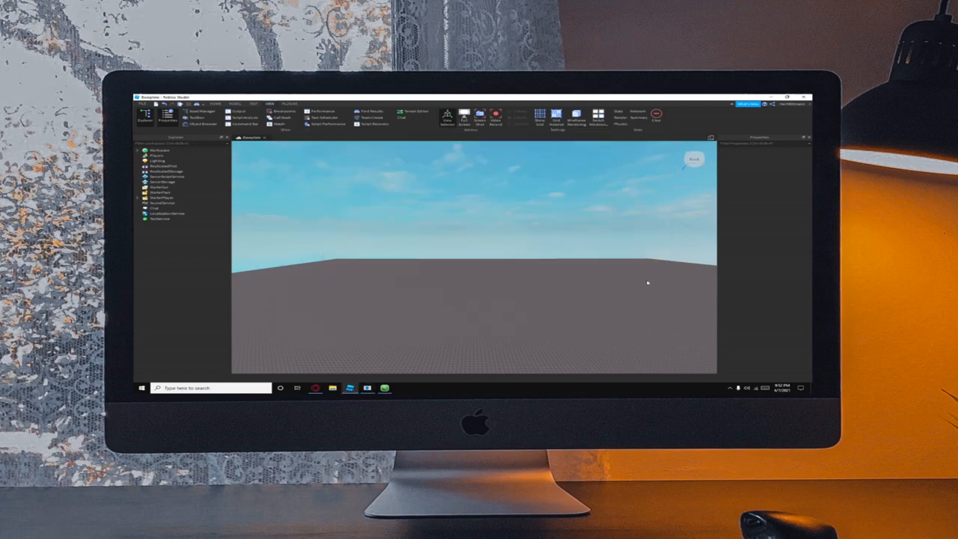
mouse_move(601, 284)
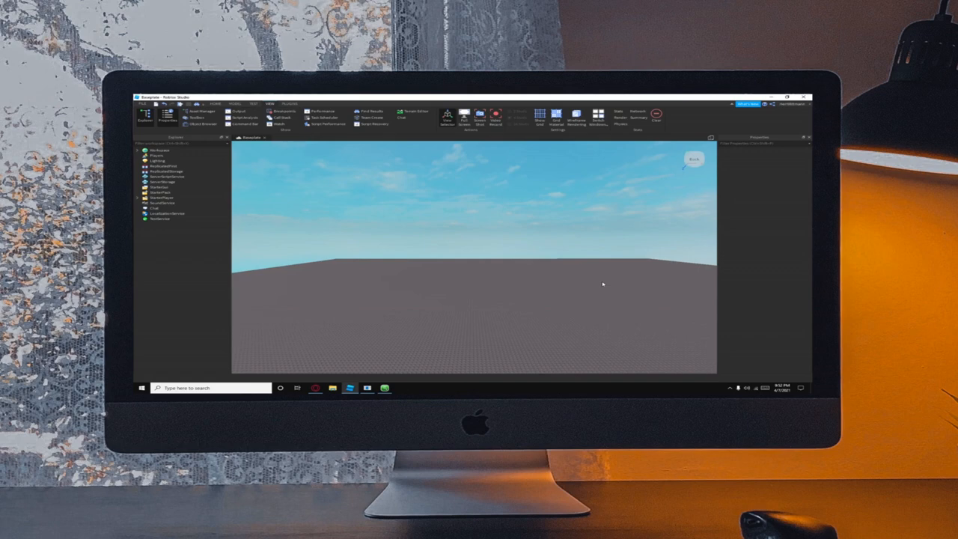
mouse_move(583, 281)
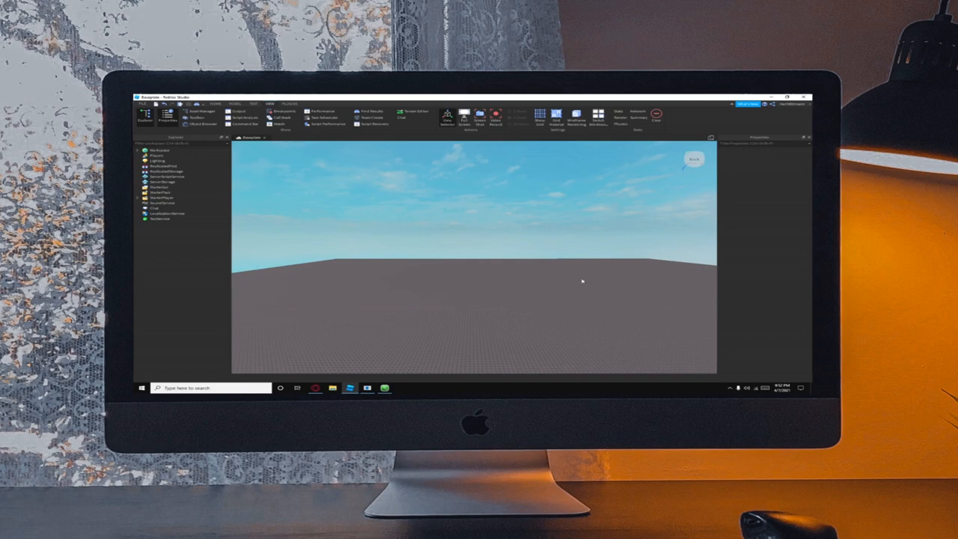
mouse_move(351, 198)
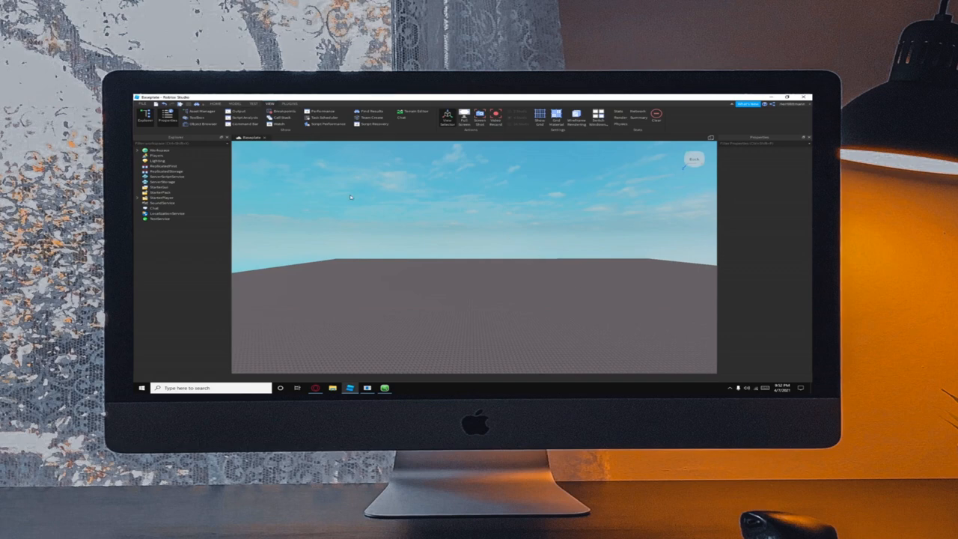
mouse_move(529, 201)
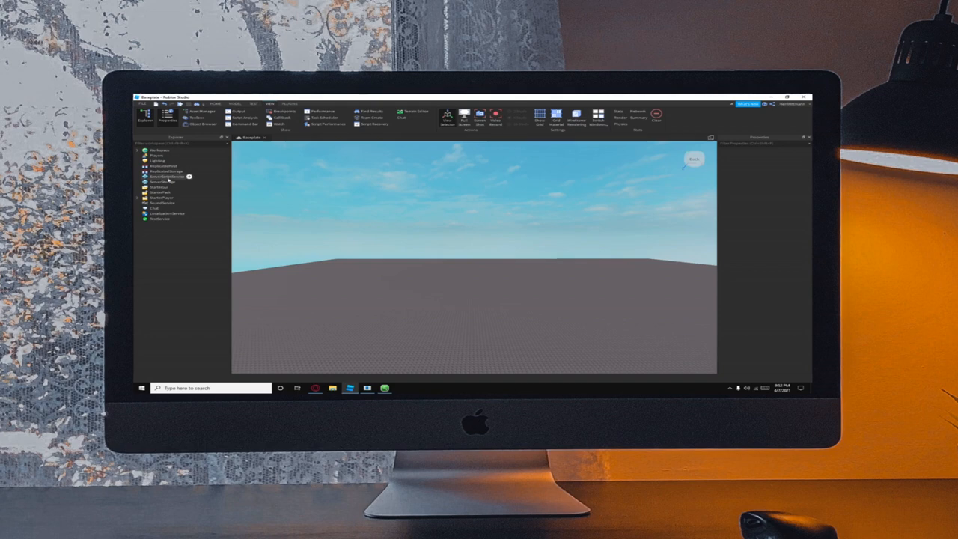
Step: Insert a new Script into ServerScriptService and have it open in the editor
left_click(166, 177)
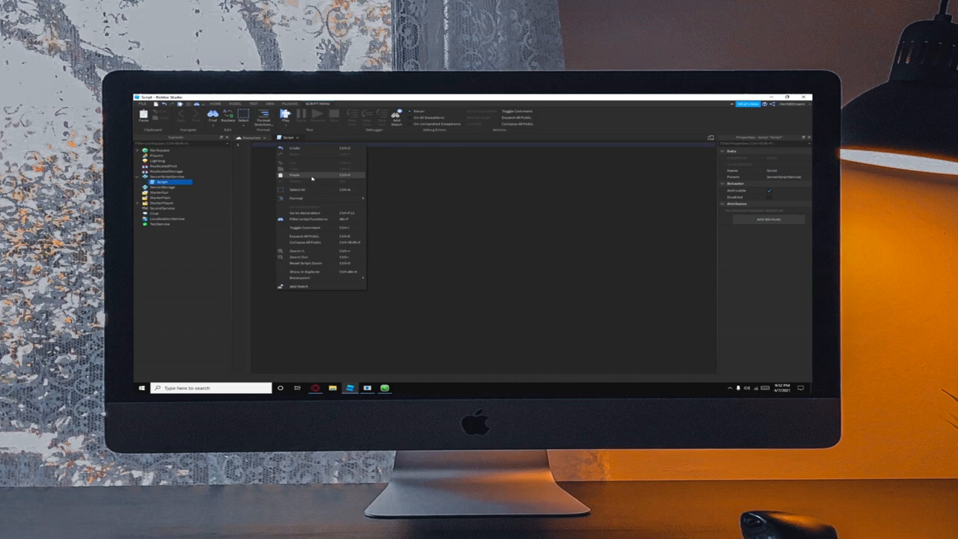
left_click(293, 173)
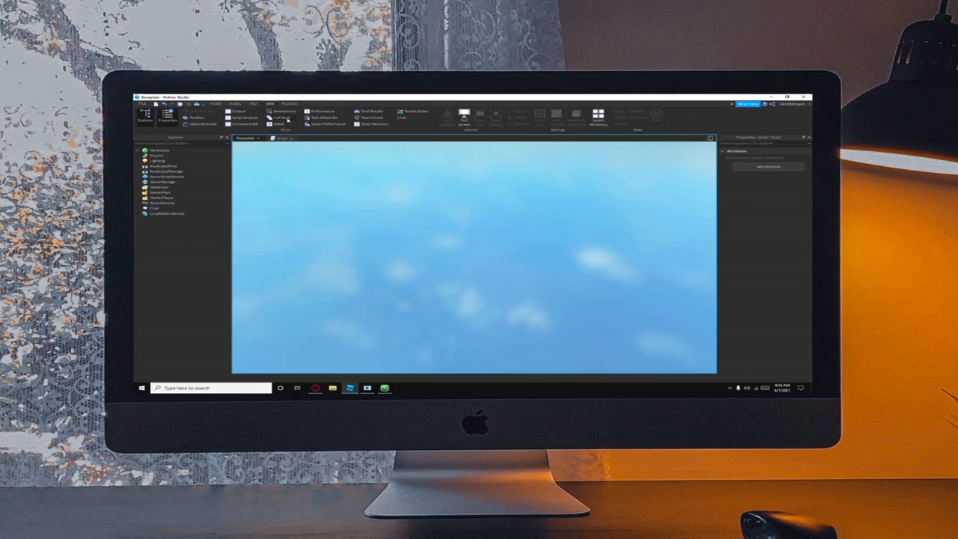
mouse_move(334, 141)
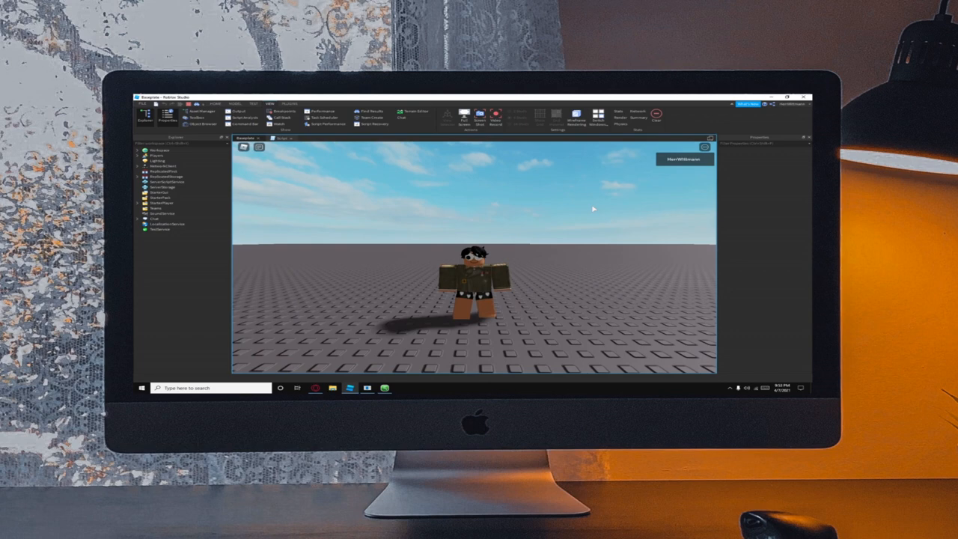
mouse_move(427, 173)
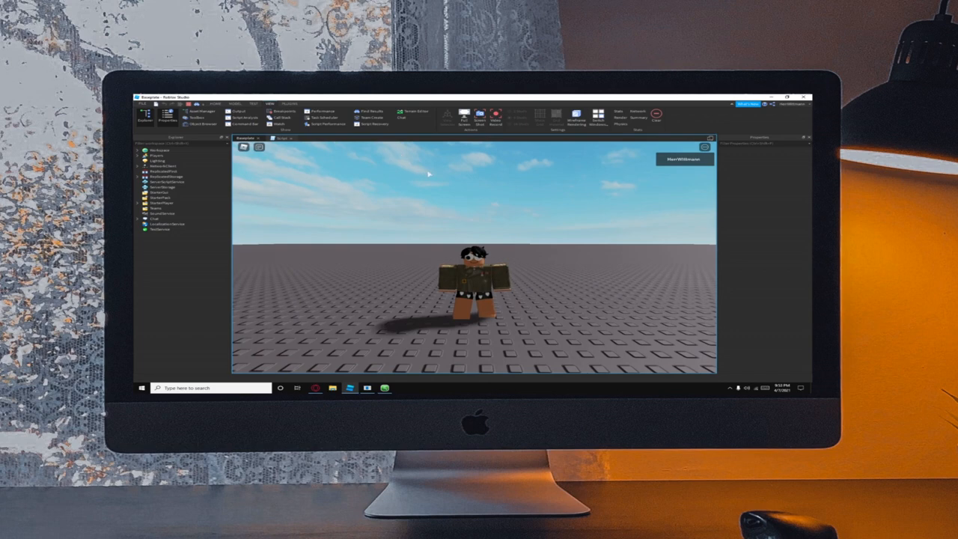